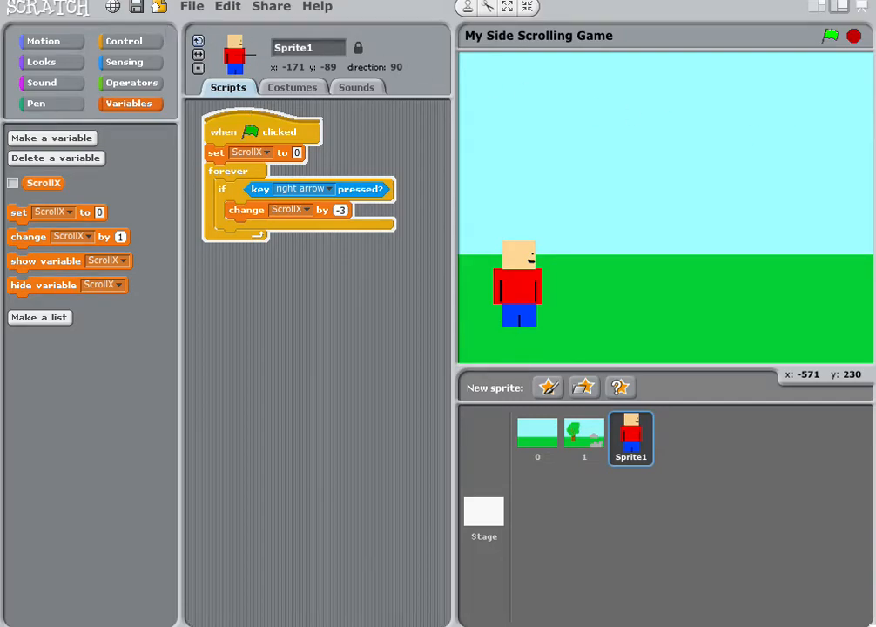
mouse_move(523, 186)
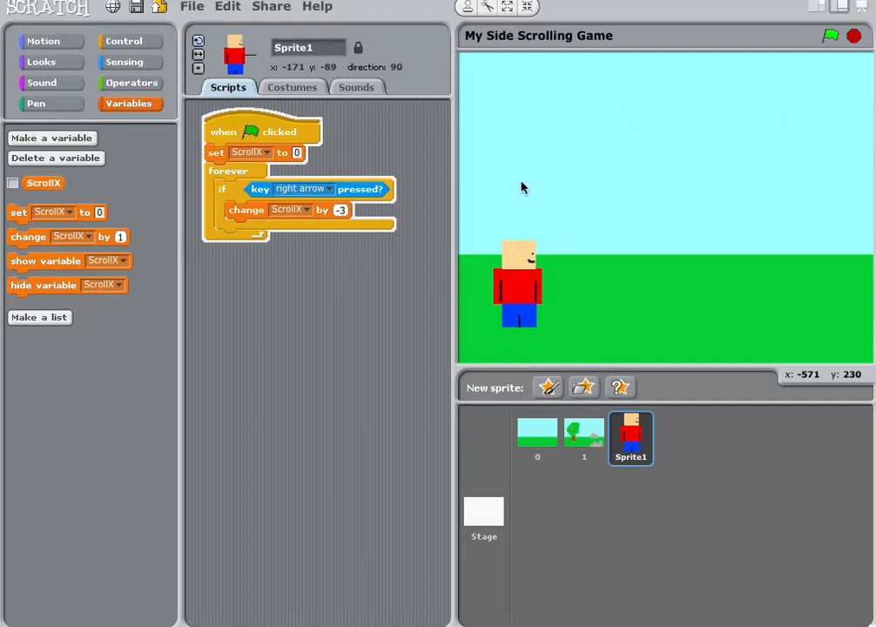
mouse_move(570, 167)
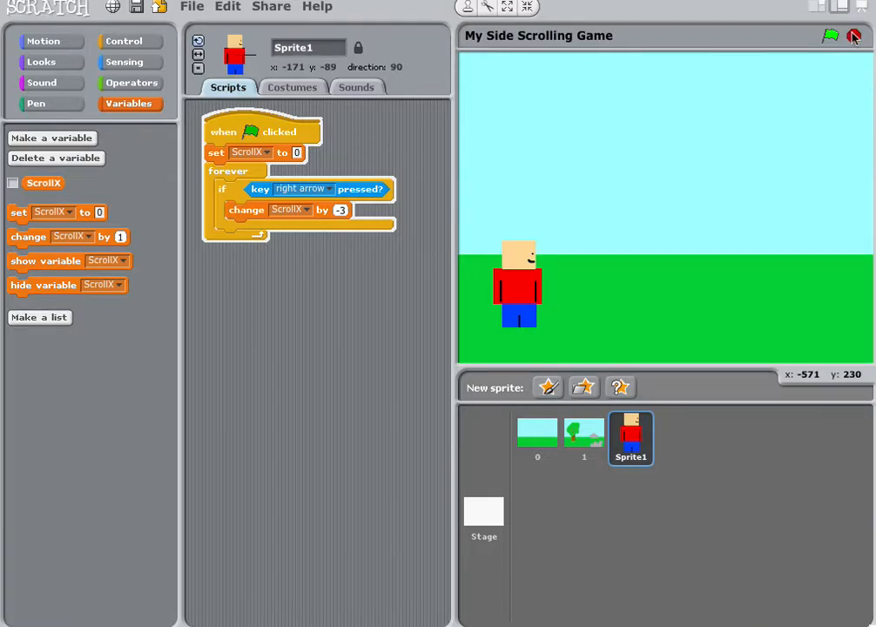
- Stop the running project and bring up the options menu on the right-arrow if block
left_click(828, 35)
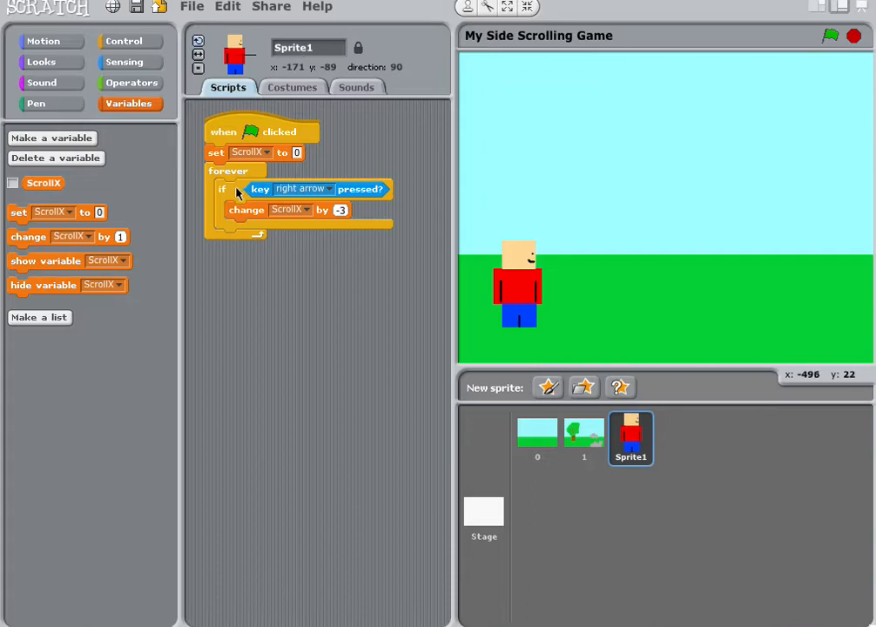
right_click(224, 188)
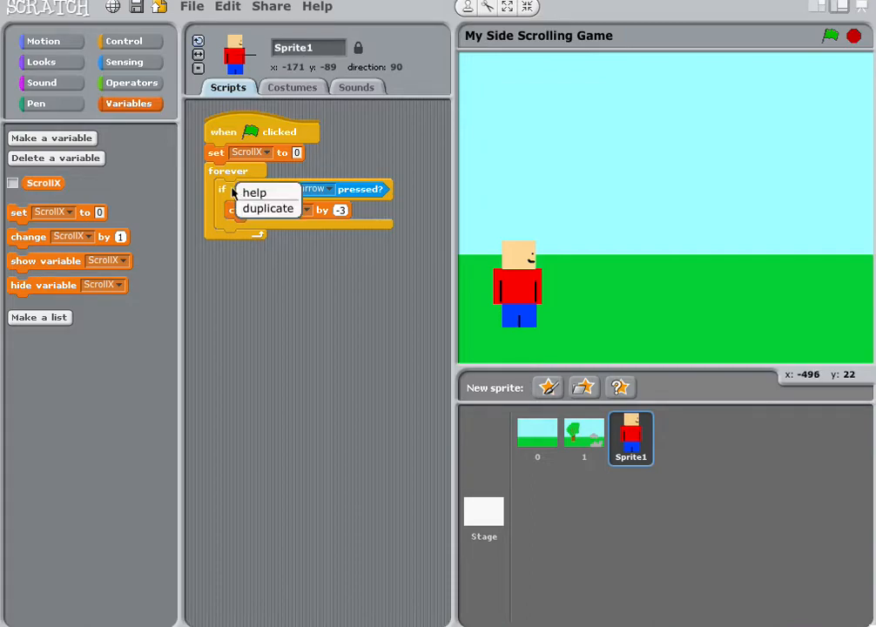
mouse_move(268, 208)
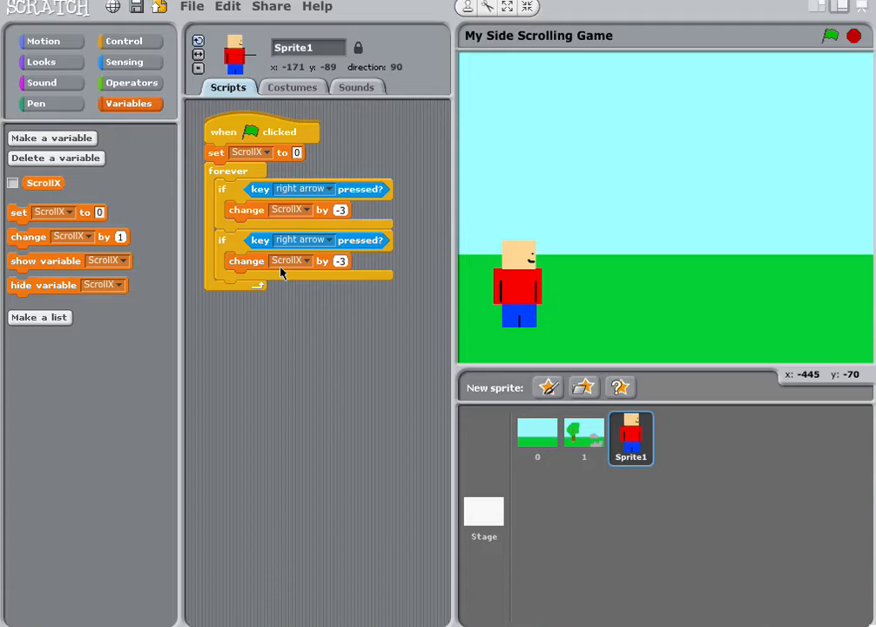
mouse_move(330, 249)
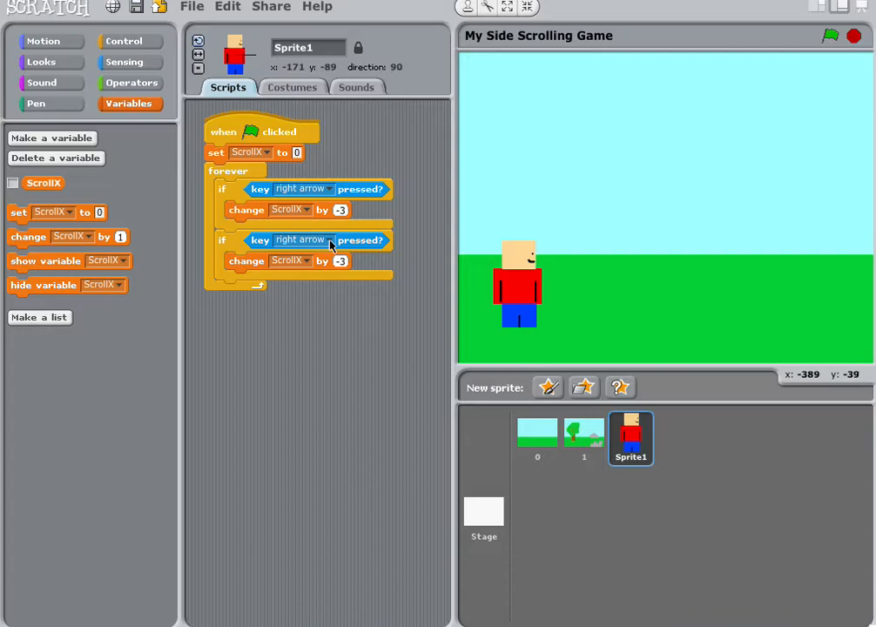
- Set the second if block's key condition to the left arrow
left_click(300, 240)
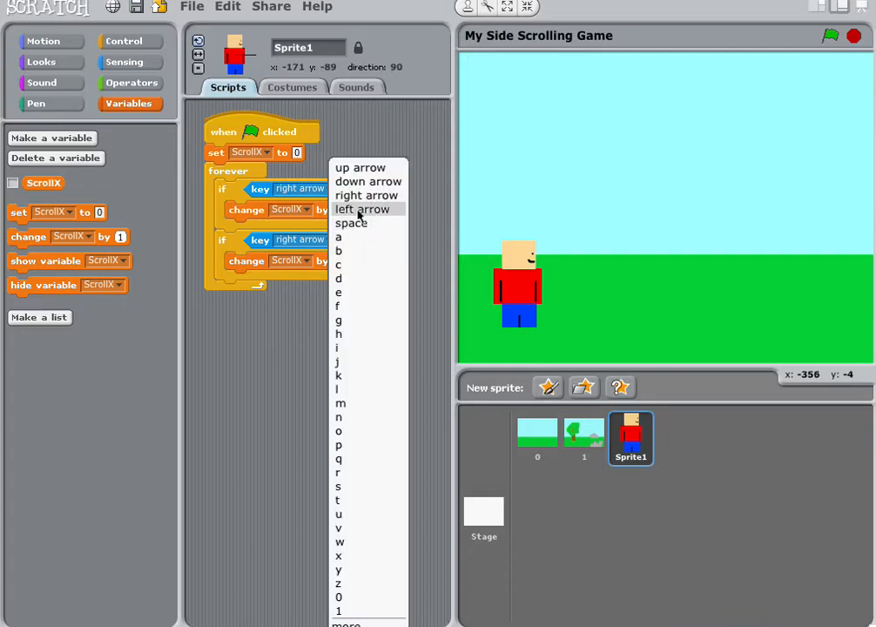
left_click(361, 209)
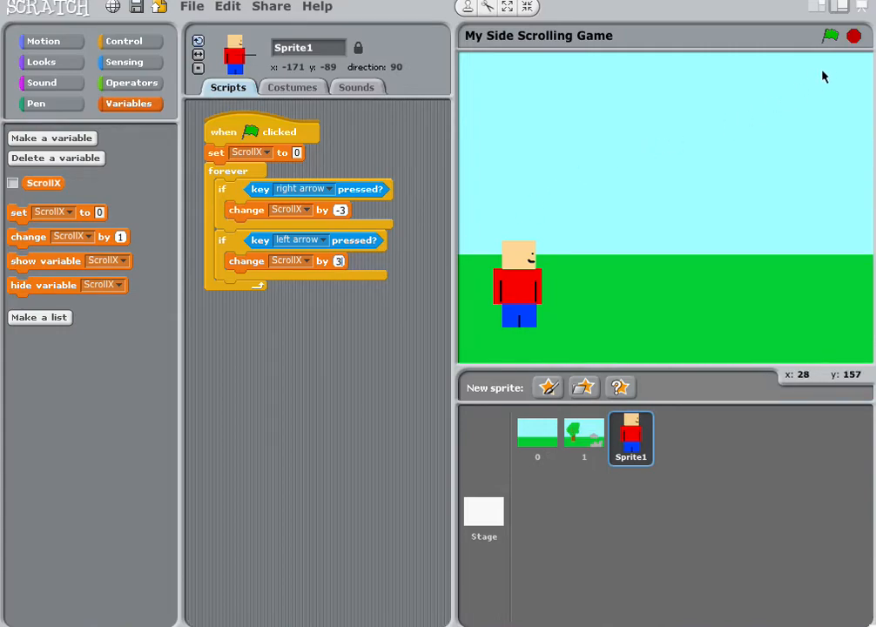
- Run the game from the green flag, restarting it to test the scrolling scenery
left_click(828, 38)
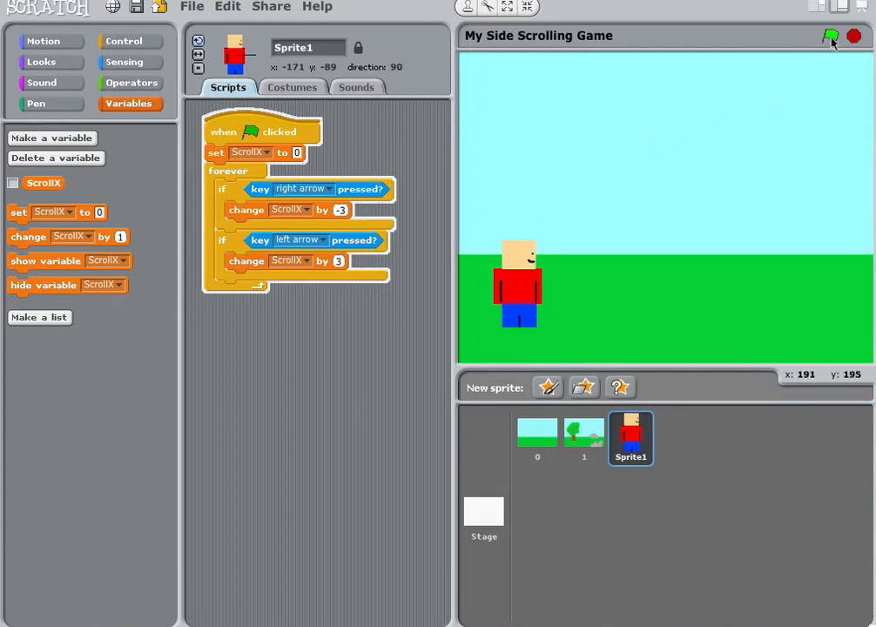
left_click(831, 38)
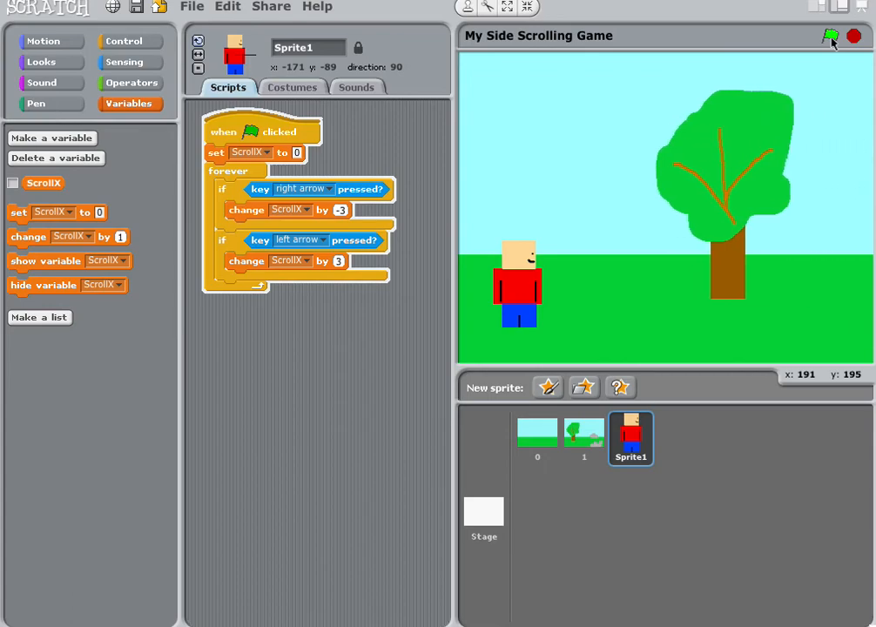
left_click(829, 37)
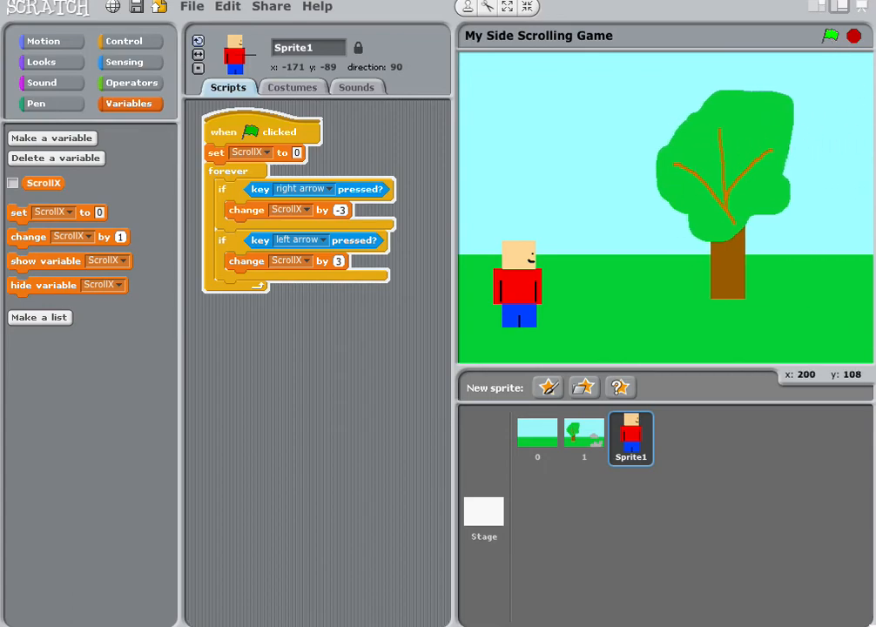